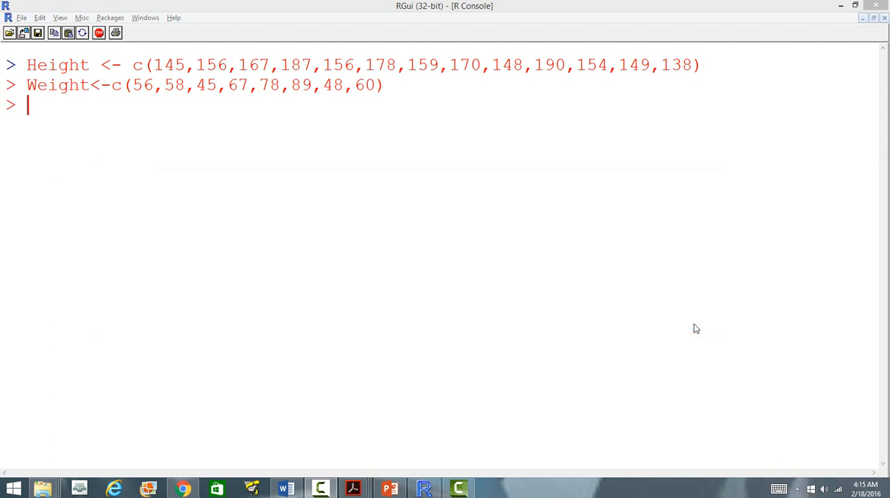
mouse_move(689, 317)
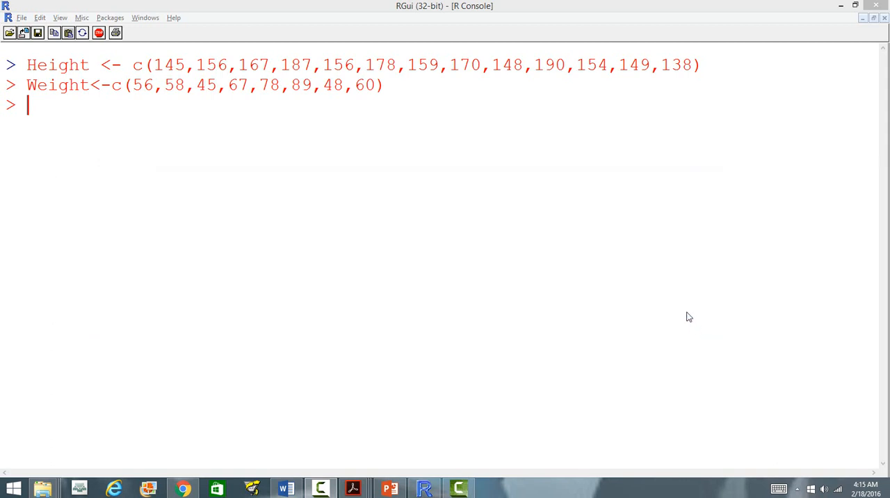
mouse_move(59, 76)
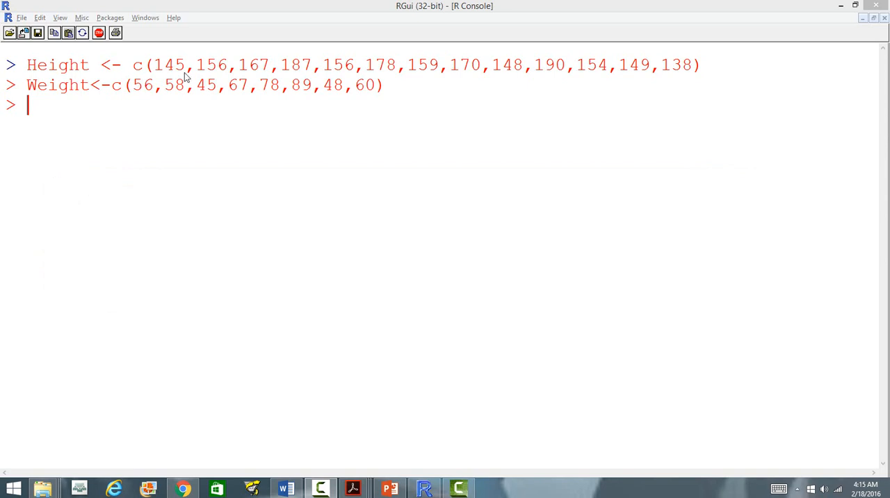
mouse_move(114, 92)
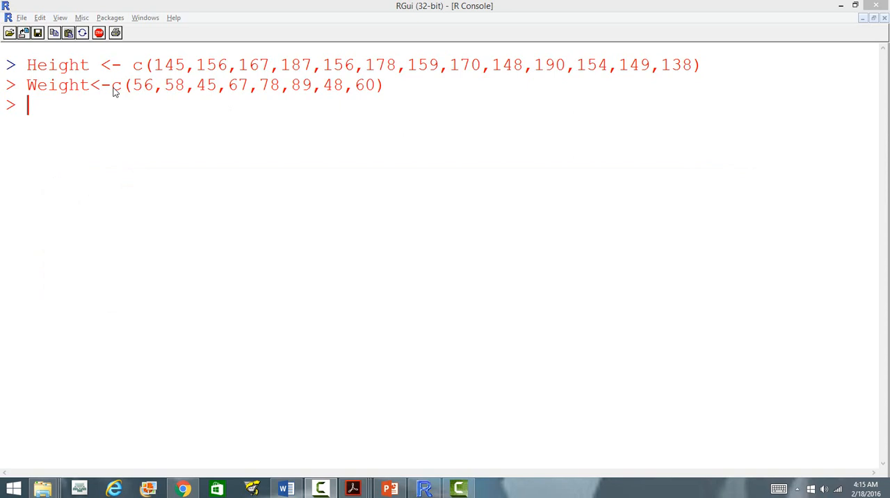
mouse_move(78, 97)
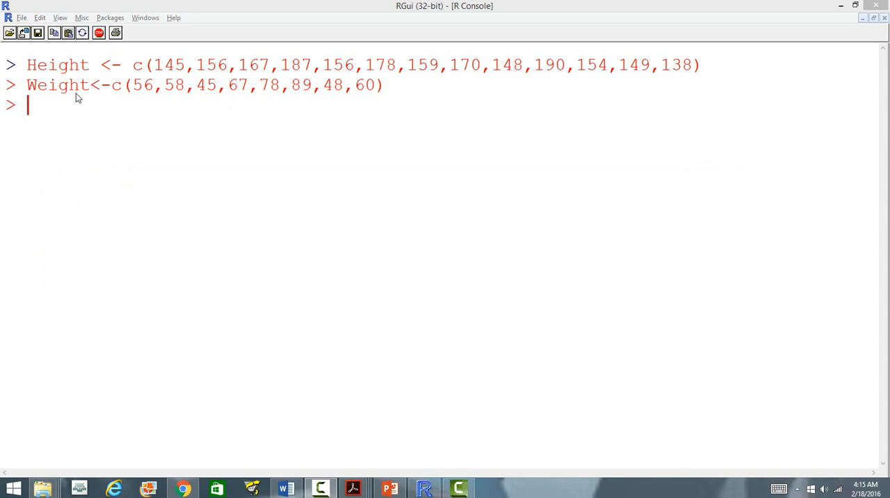
mouse_move(285, 103)
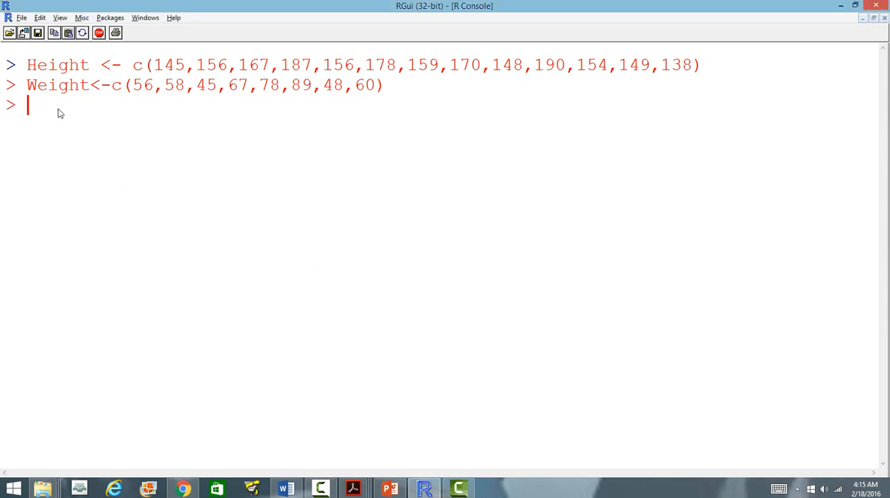
- Enter the boxplot command for the Height variable at the prompt without running it
text(boxplo)
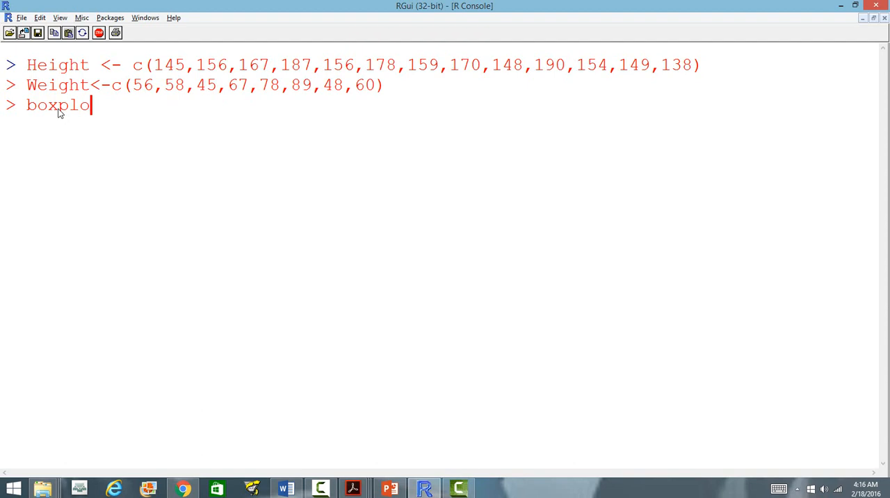
text(t(Wei)
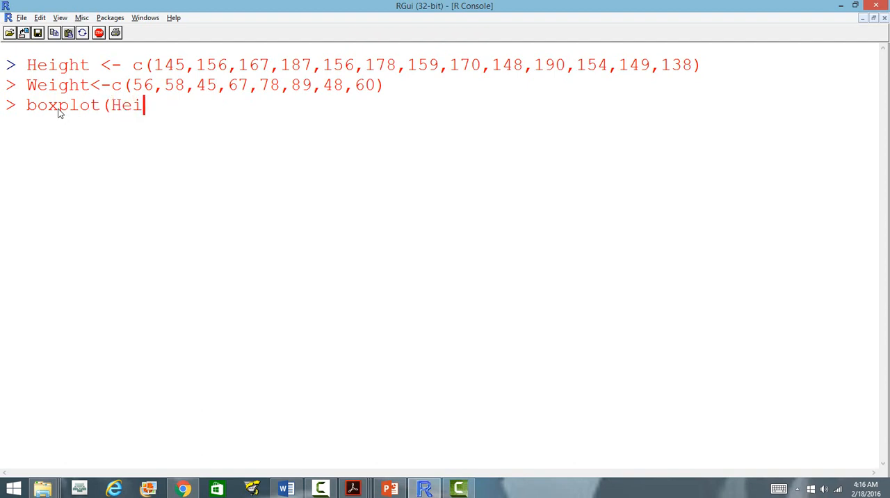
text(ght))
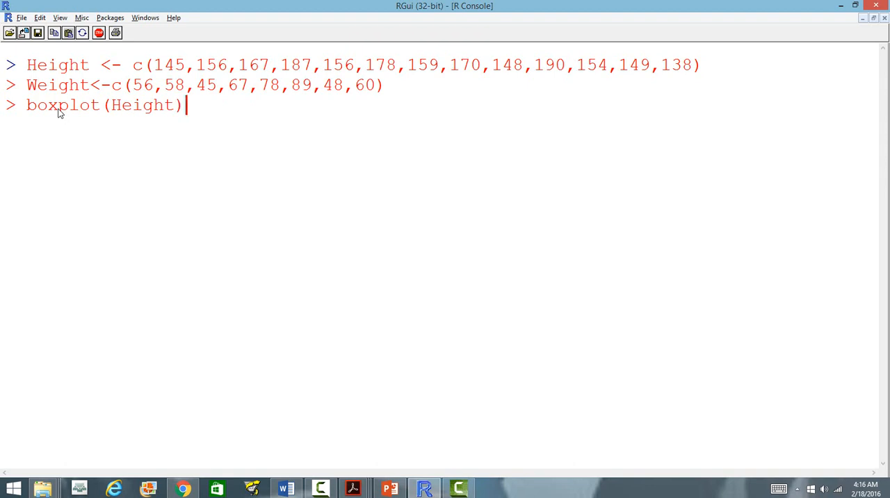
mouse_move(140, 117)
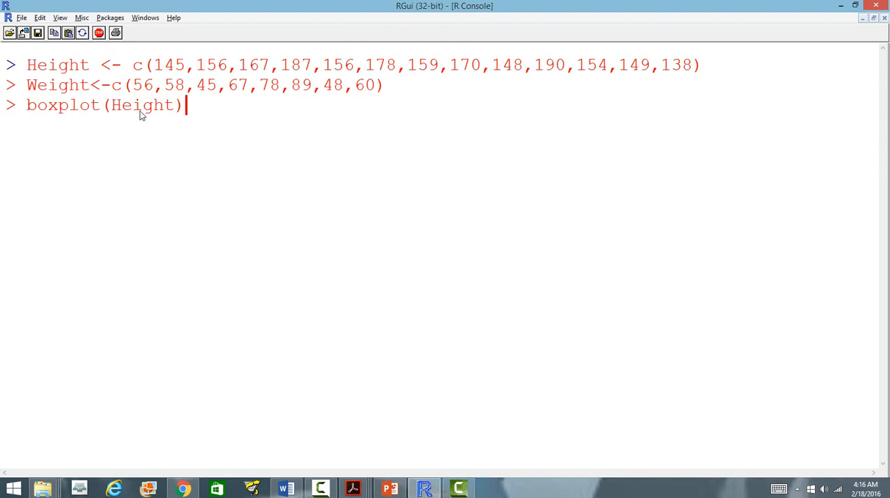
mouse_move(167, 116)
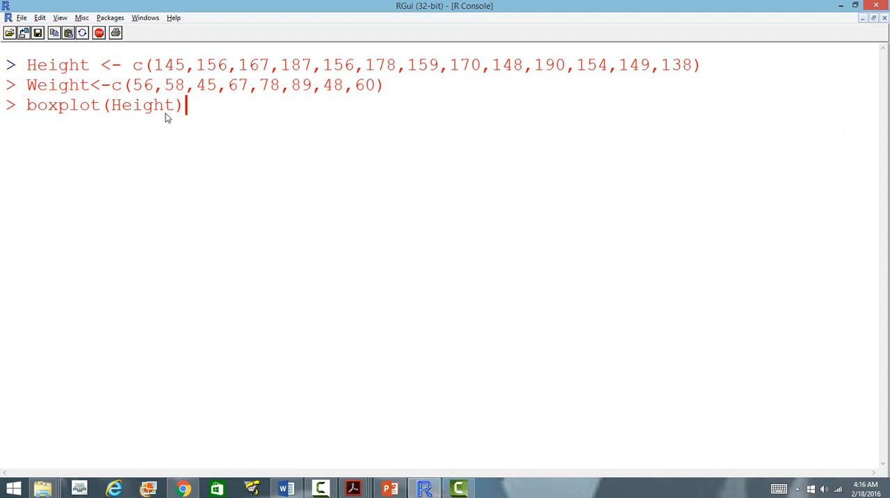
- Run the command to display Height's box plot, ranging about 138 to 190
key(Return)
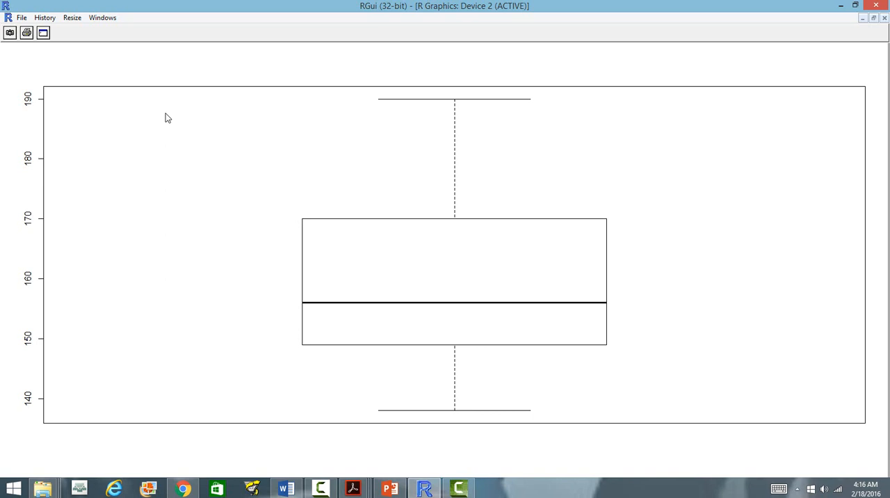
mouse_move(492, 154)
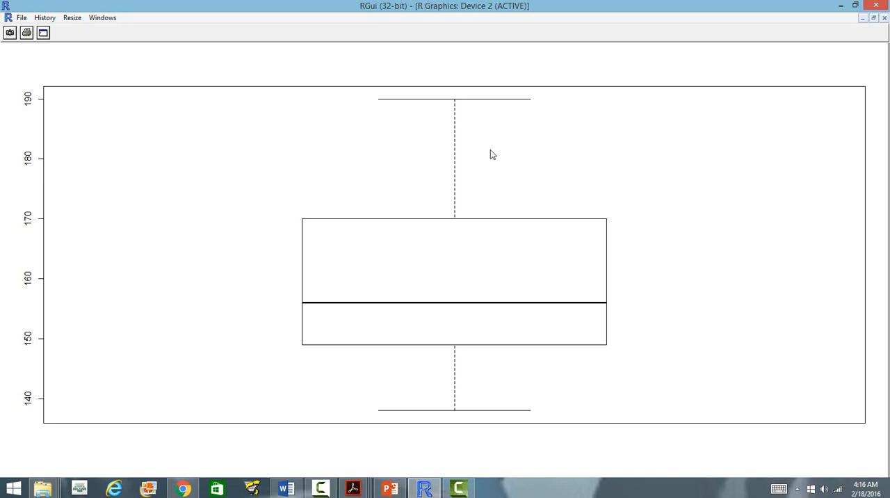
mouse_move(522, 350)
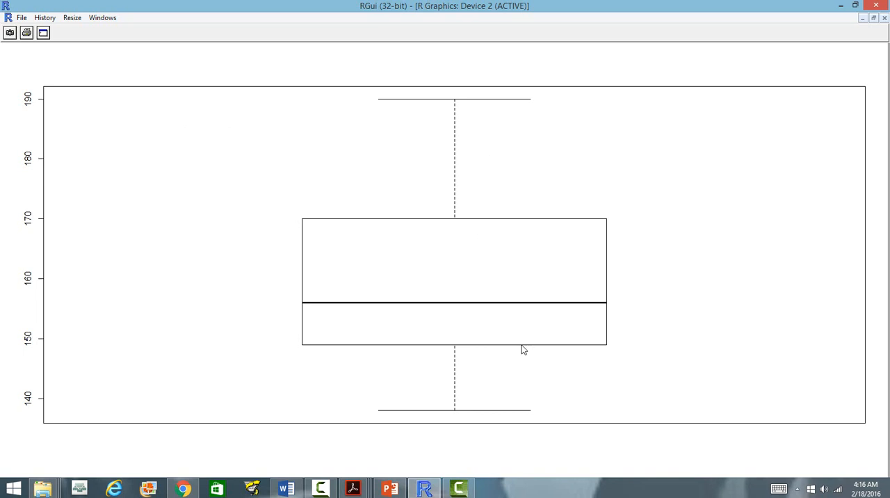
mouse_move(381, 314)
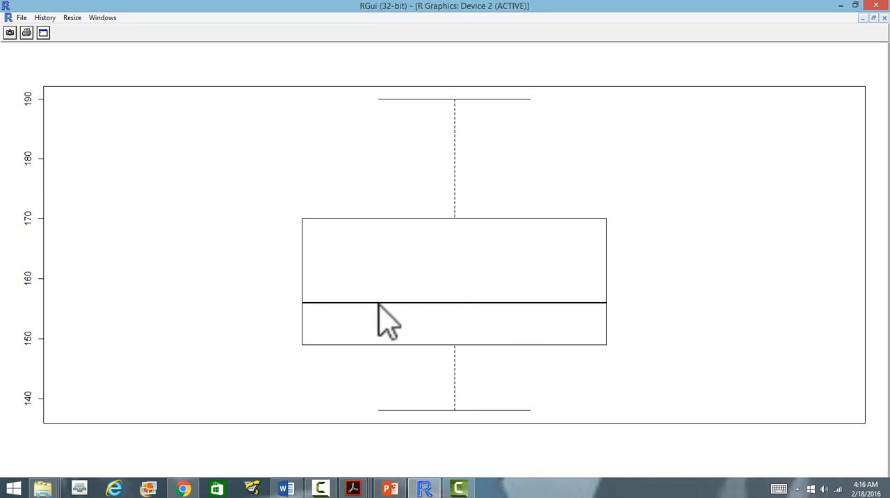
mouse_move(400, 319)
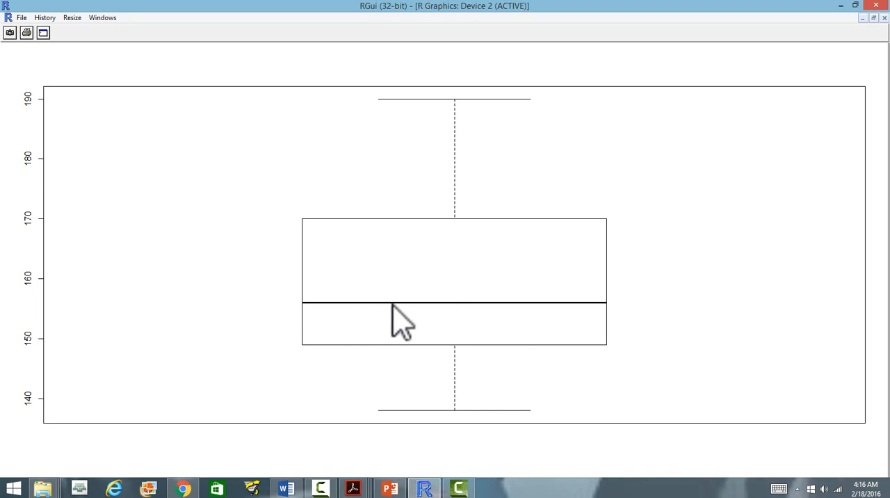
mouse_move(480, 317)
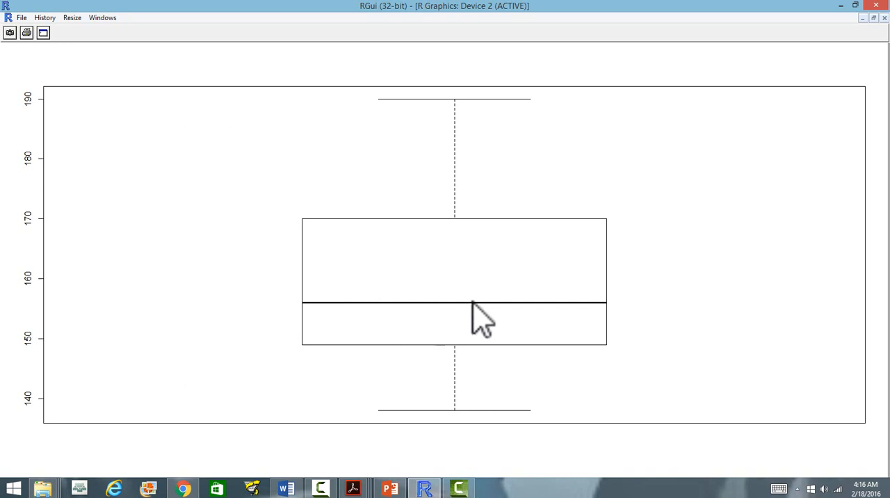
mouse_move(461, 364)
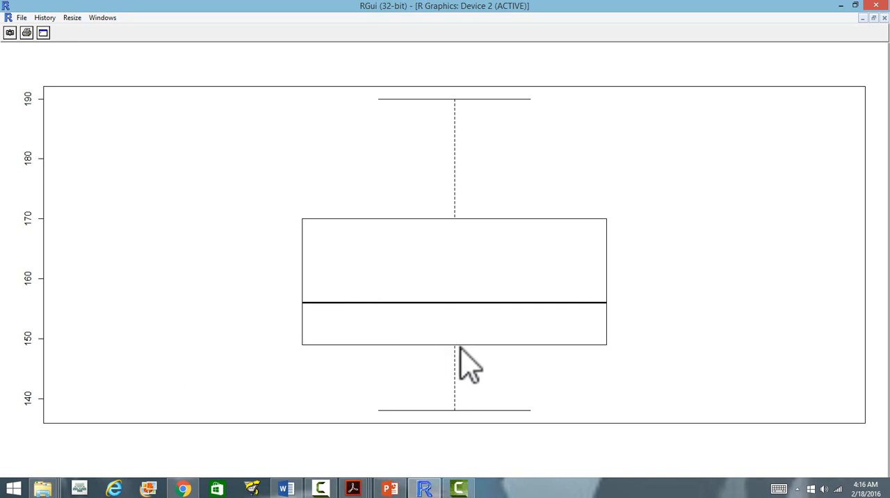
mouse_move(465, 361)
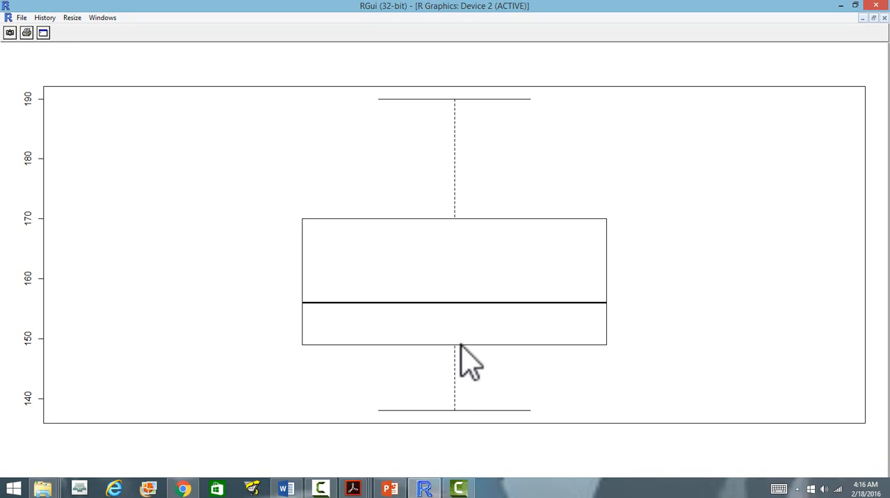
mouse_move(461, 234)
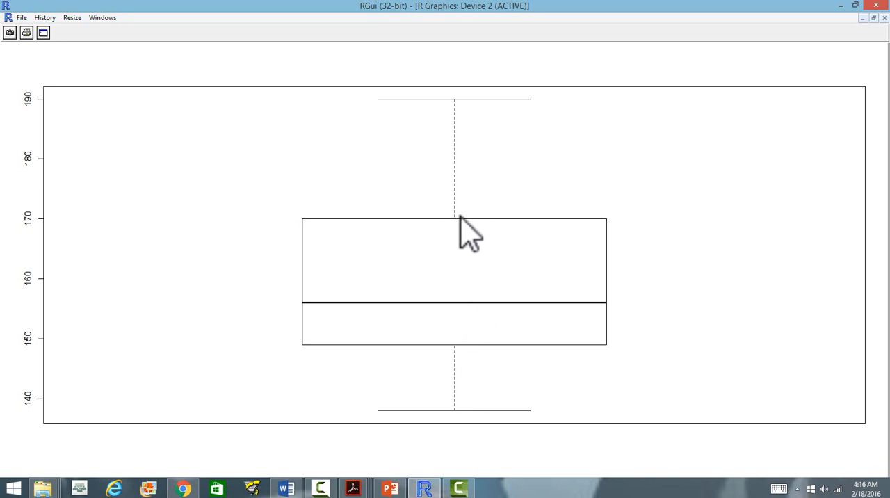
mouse_move(465, 229)
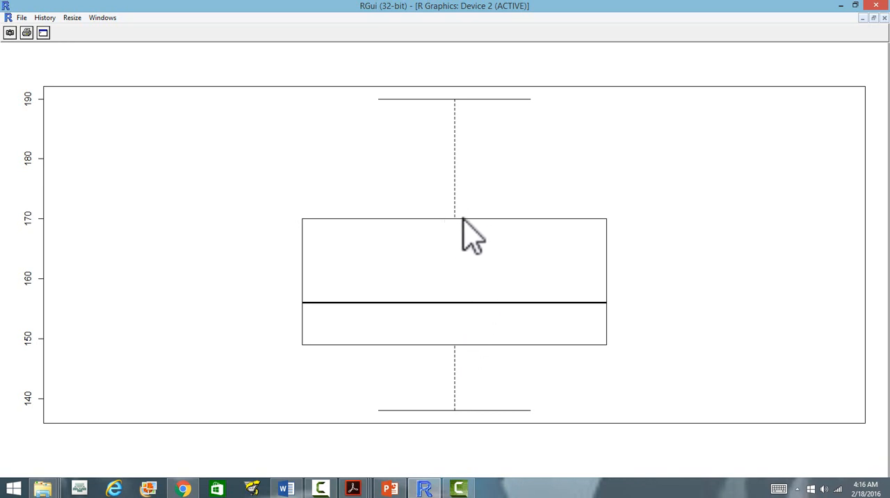
mouse_move(460, 364)
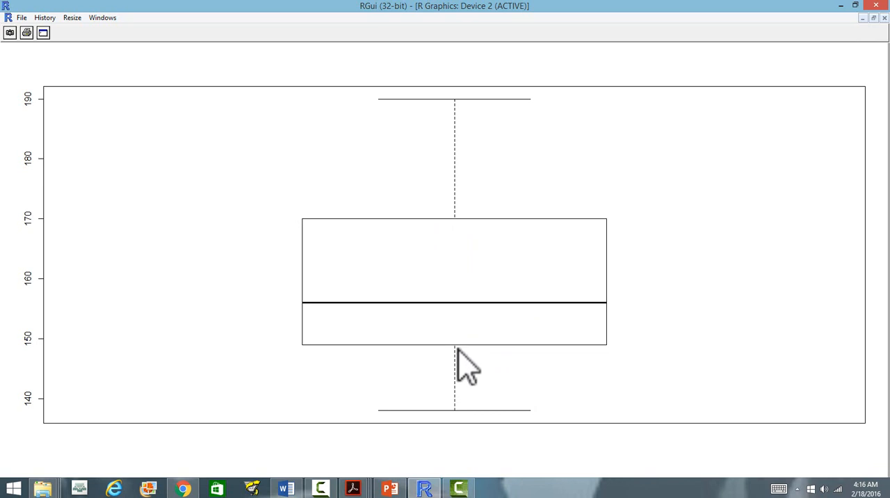
mouse_move(460, 417)
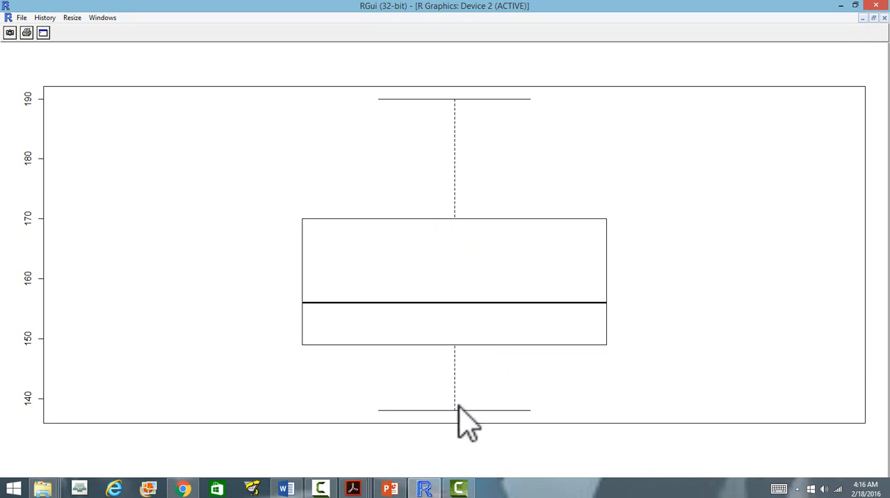
mouse_move(462, 239)
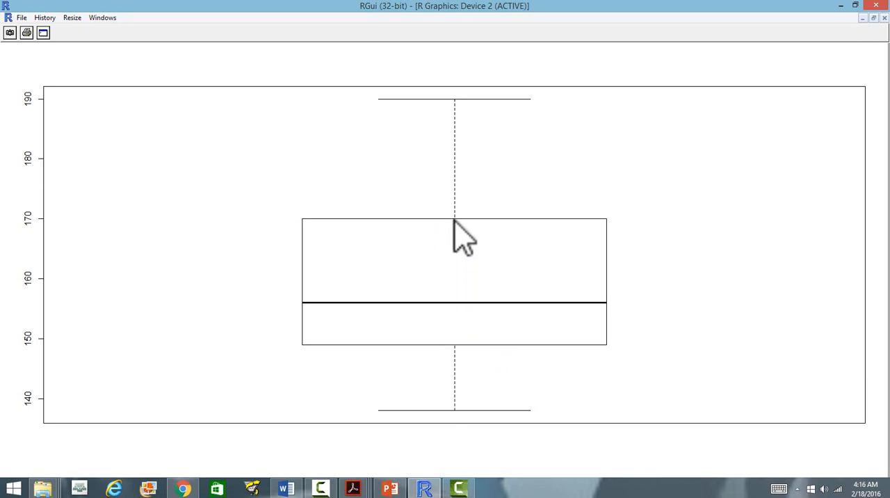
mouse_move(842, 66)
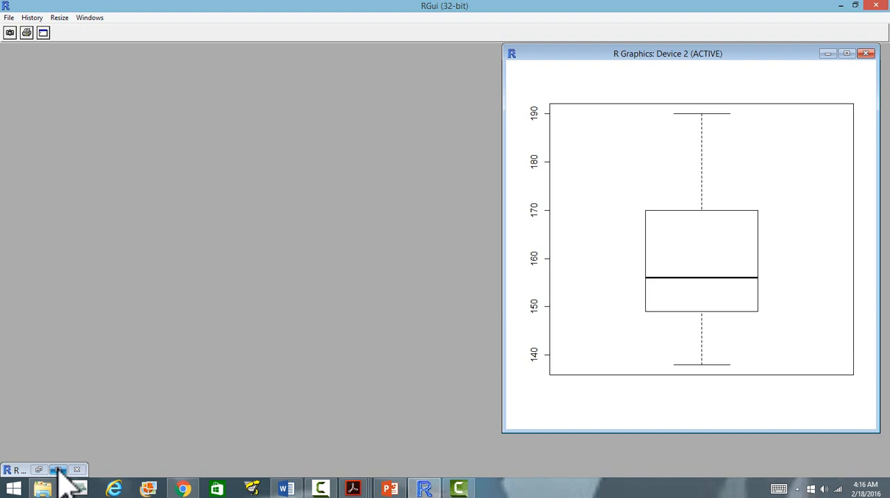
- Return to the console and enter boxplot(Height,Weight) for a combined chart
click(15, 470)
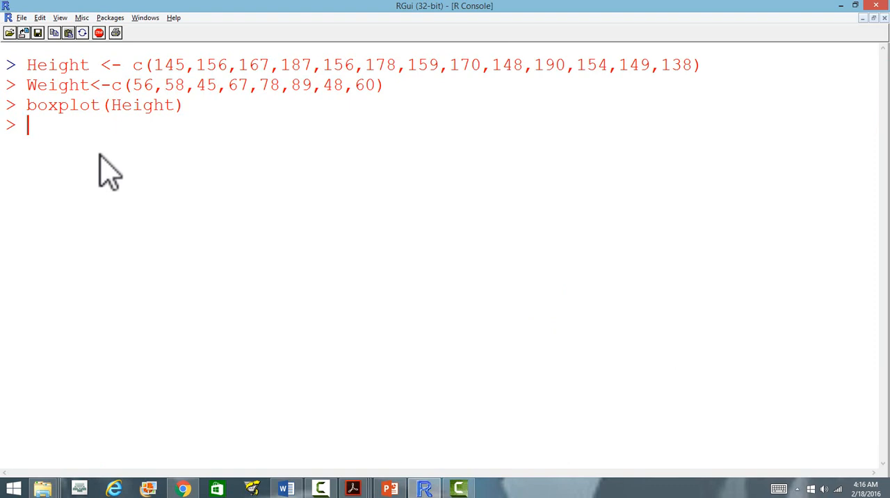
mouse_move(72, 150)
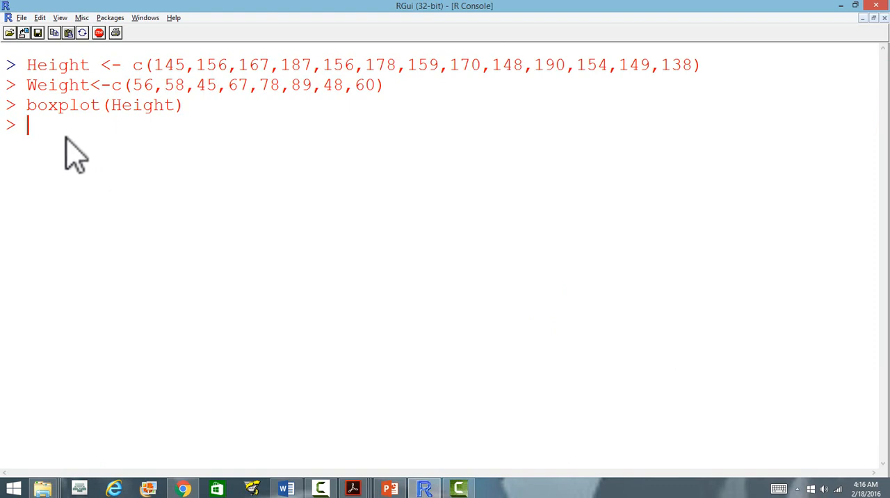
text(box)
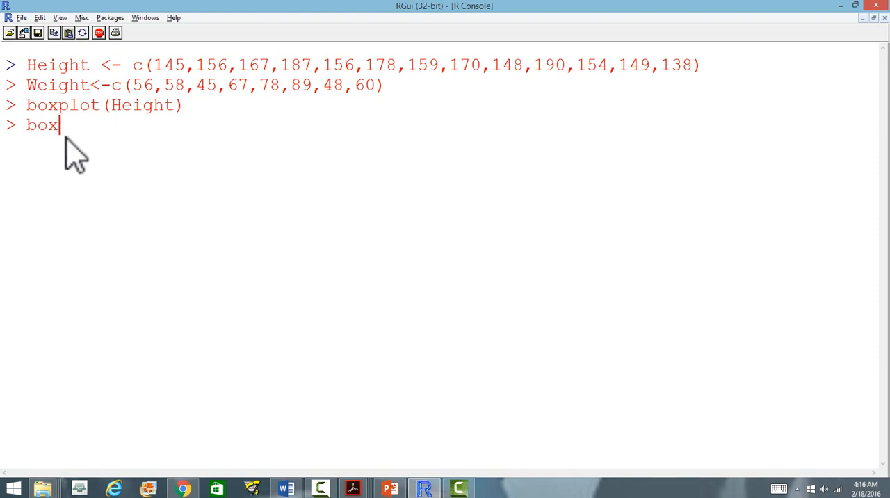
text(plot)
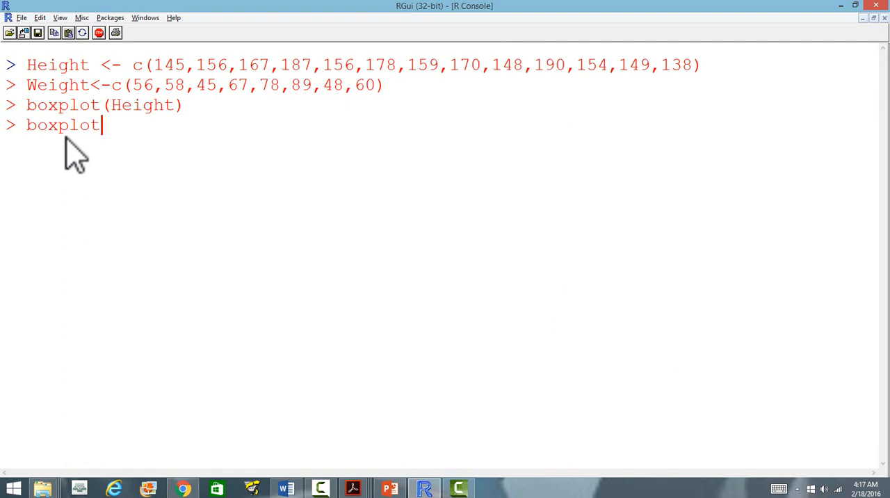
text((Hei)
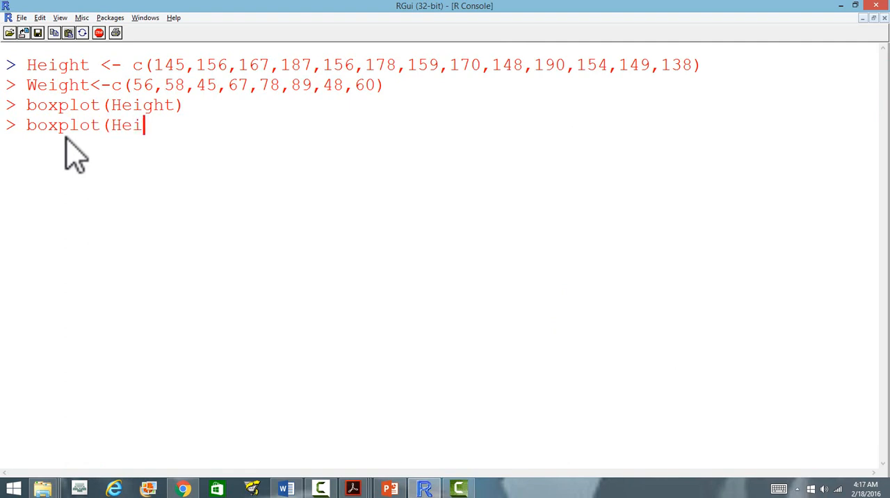
text(ght,)
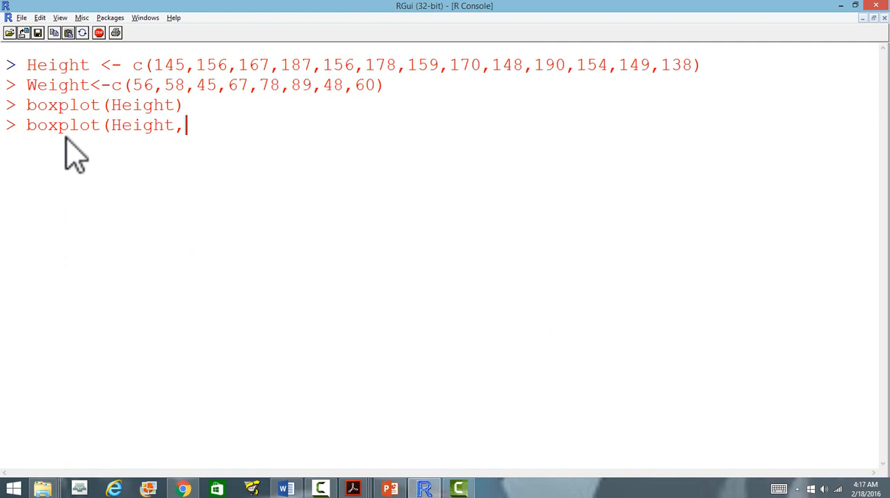
text(Weight)
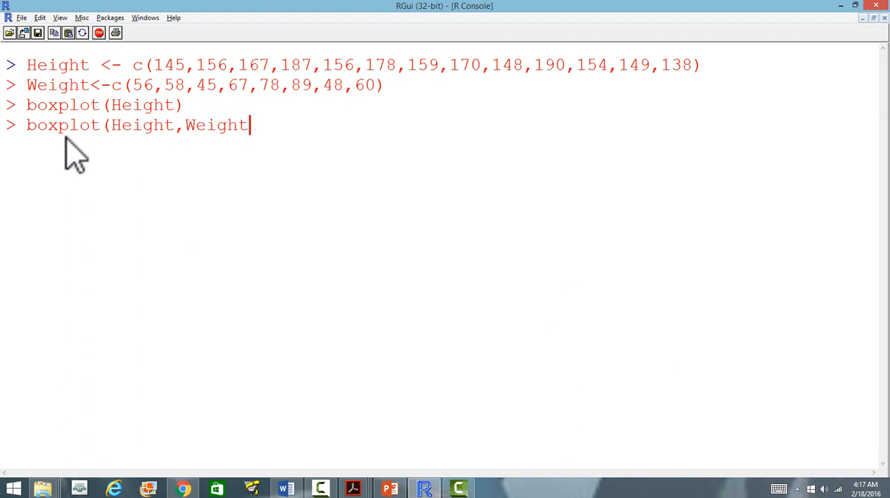
text())
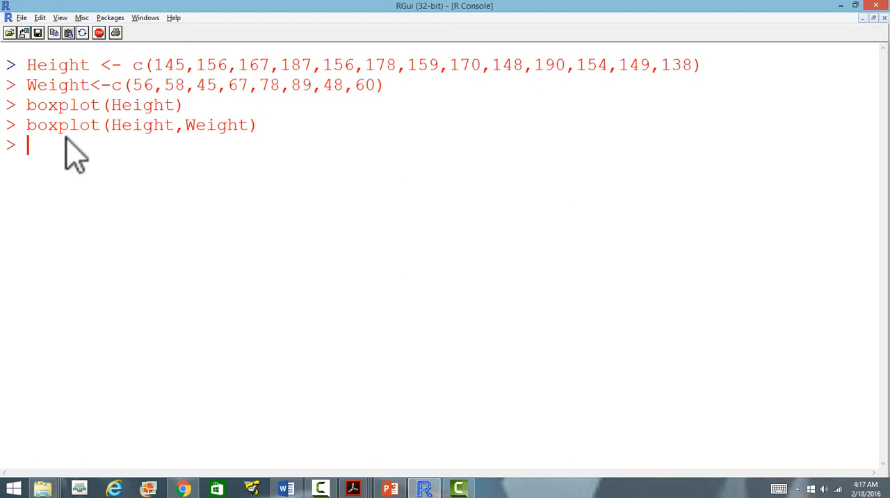
mouse_move(879, 31)
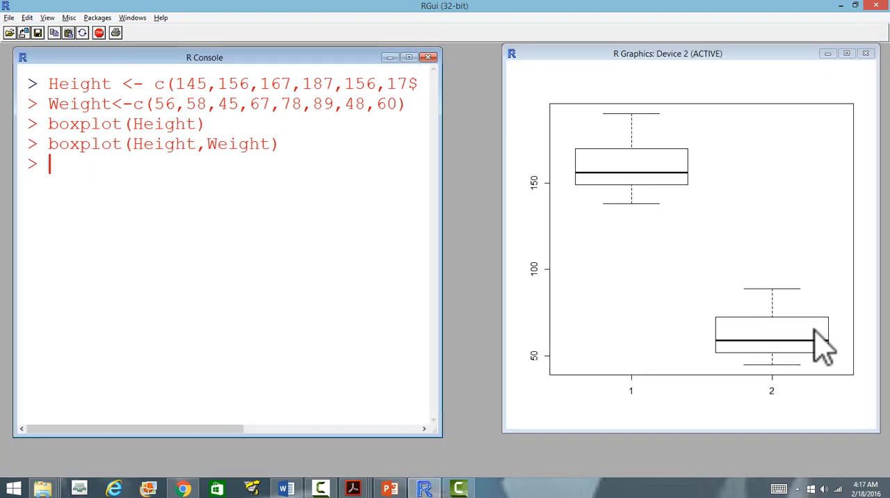
mouse_move(771, 278)
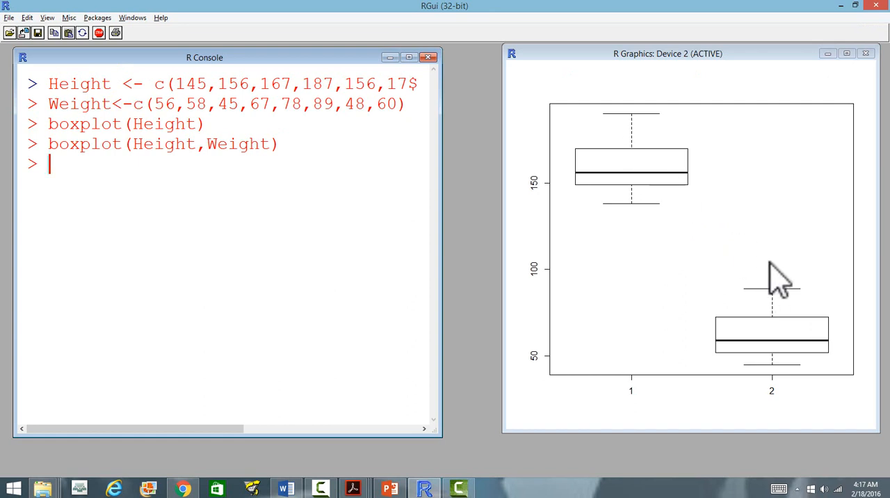
mouse_move(660, 208)
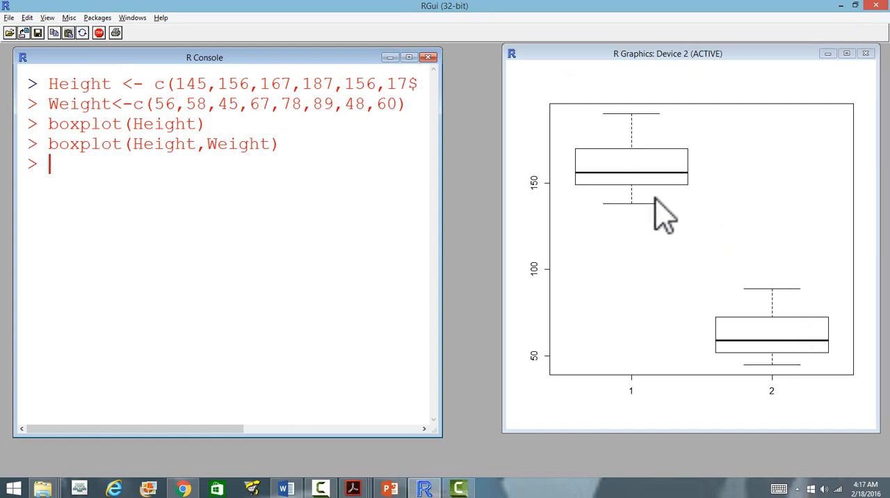
mouse_move(725, 229)
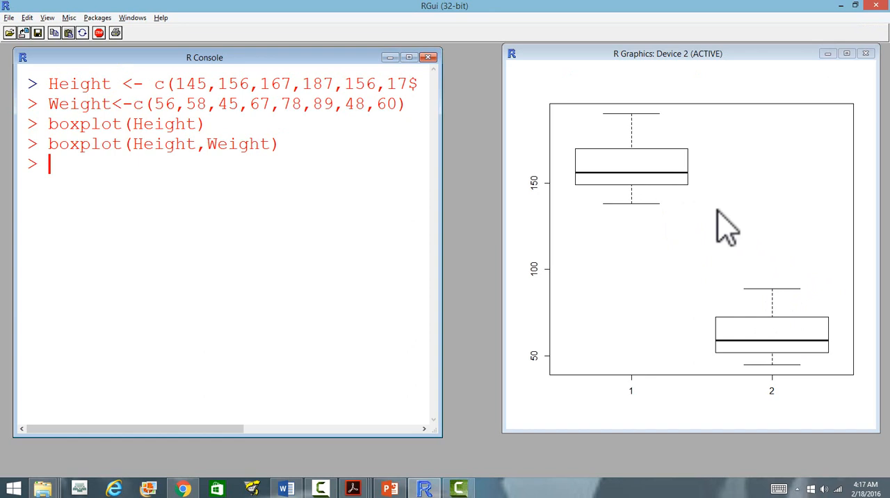
mouse_move(784, 367)
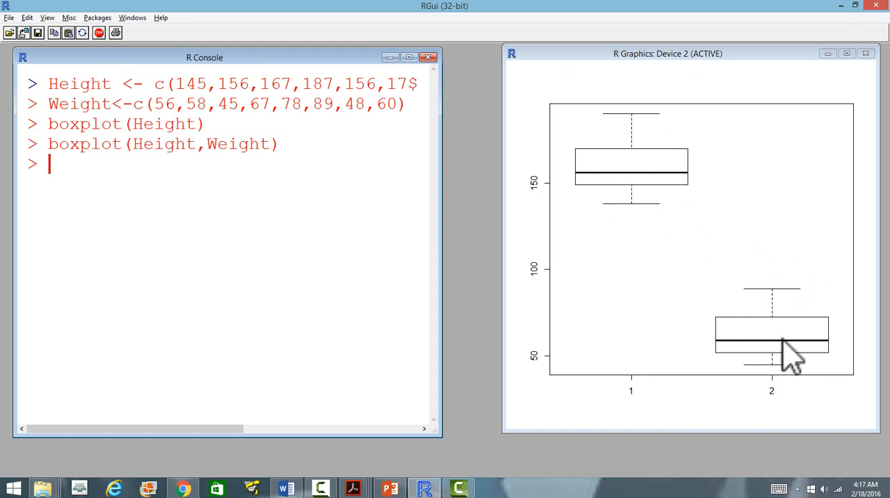
mouse_move(136, 183)
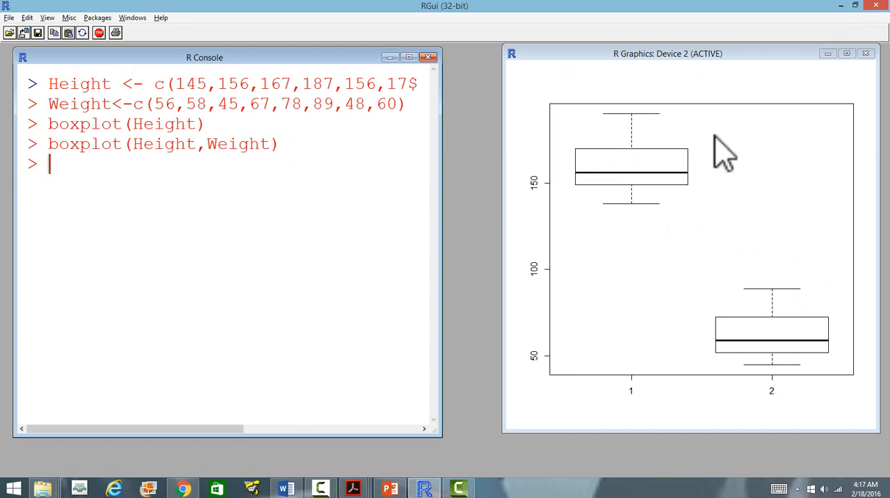
mouse_move(681, 111)
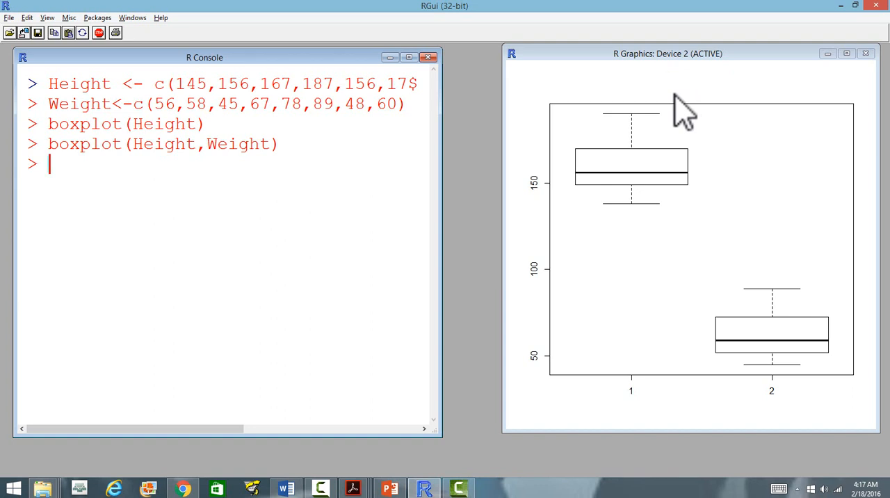
mouse_move(197, 173)
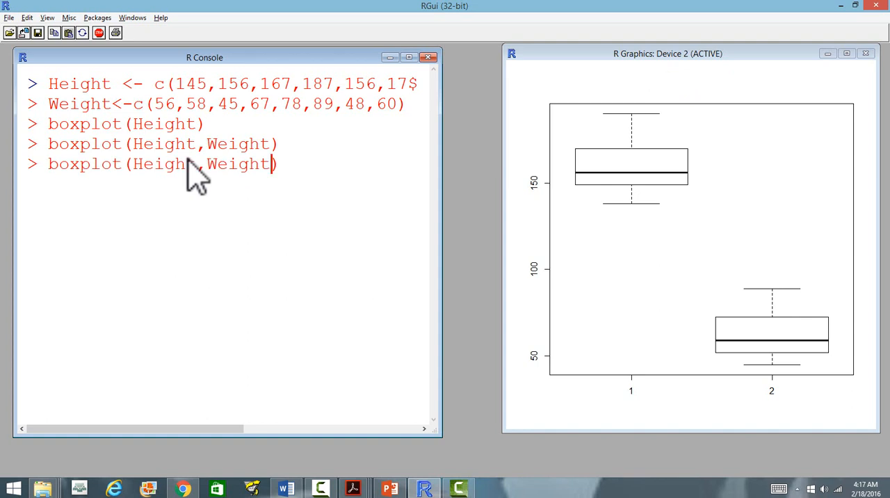
- Begin appending the quoted title 'Boxplot of Height and Weight' to the command
text(, ")
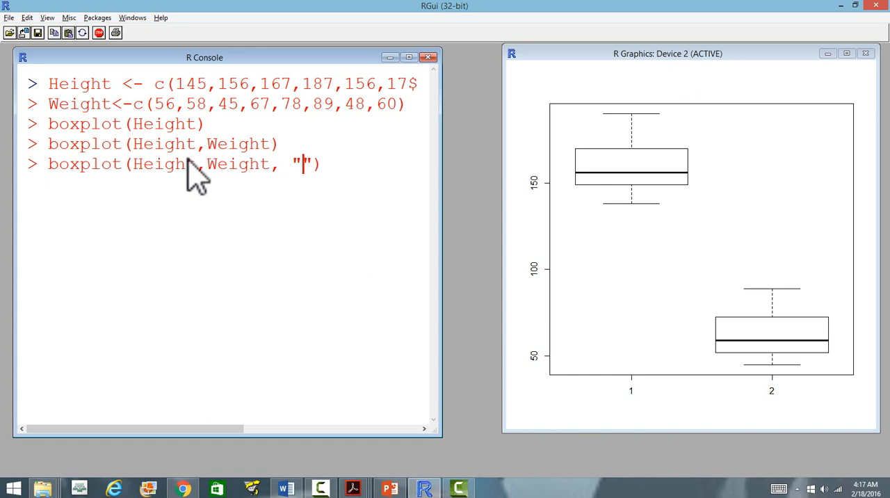
text(B)
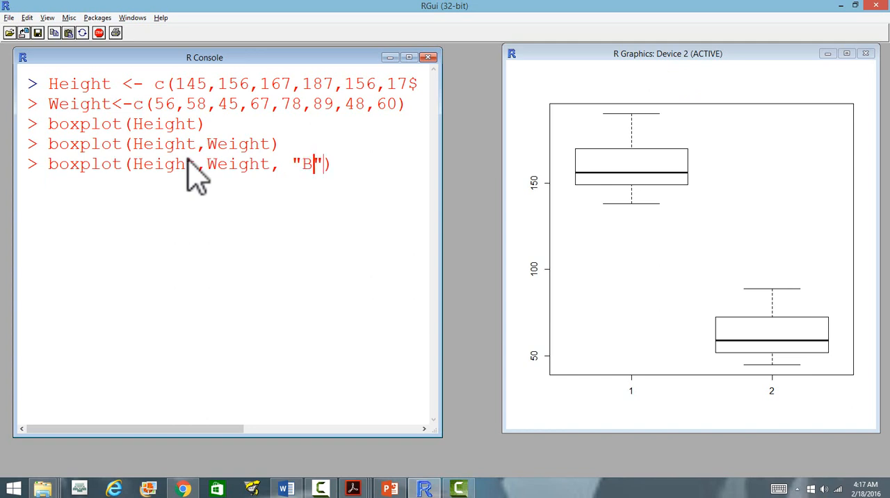
text(oxplot of Height and Weight)
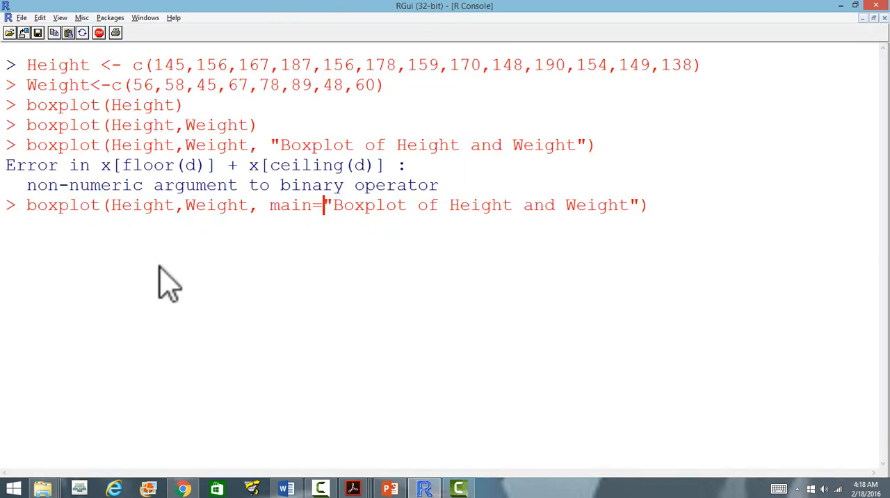
mouse_move(351, 239)
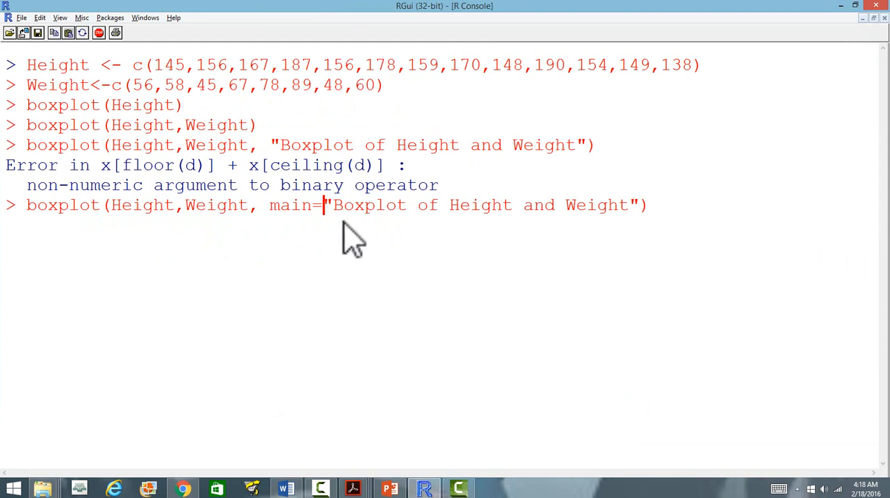
mouse_move(406, 234)
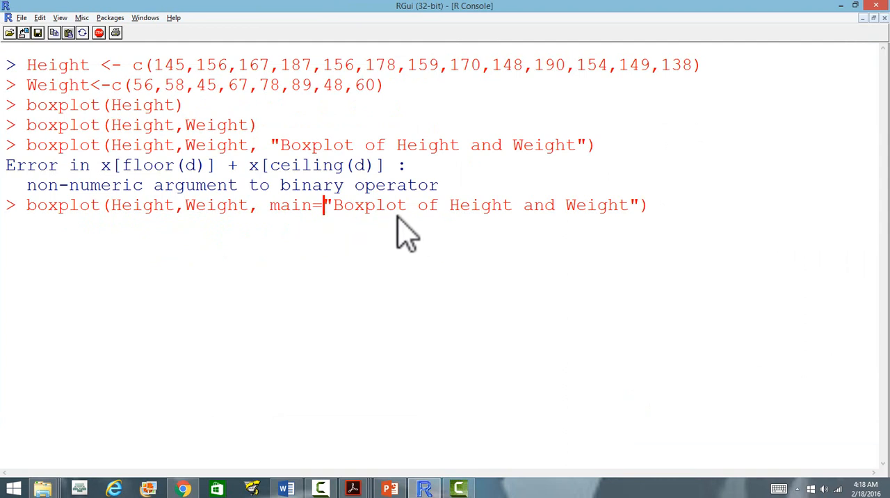
mouse_move(312, 236)
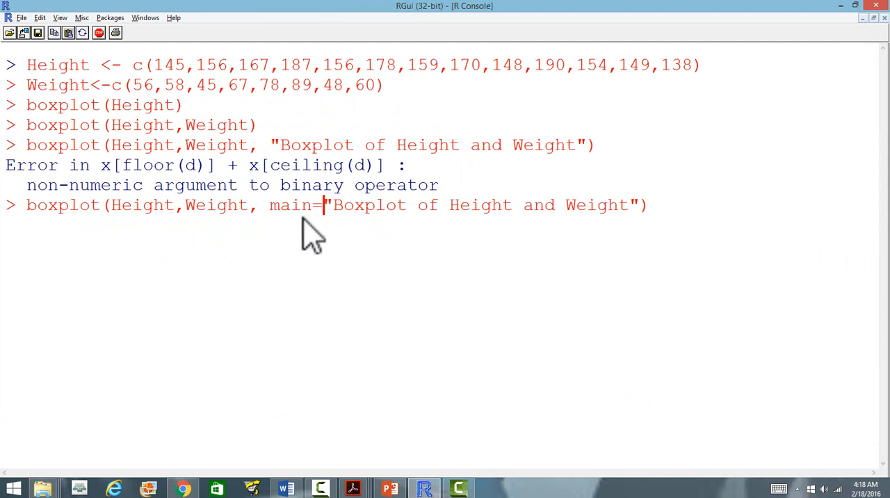
mouse_move(501, 236)
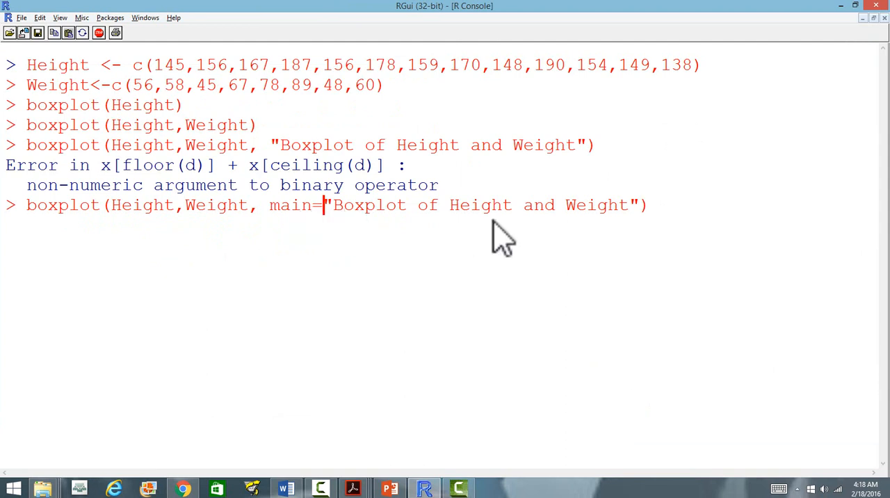
mouse_move(430, 250)
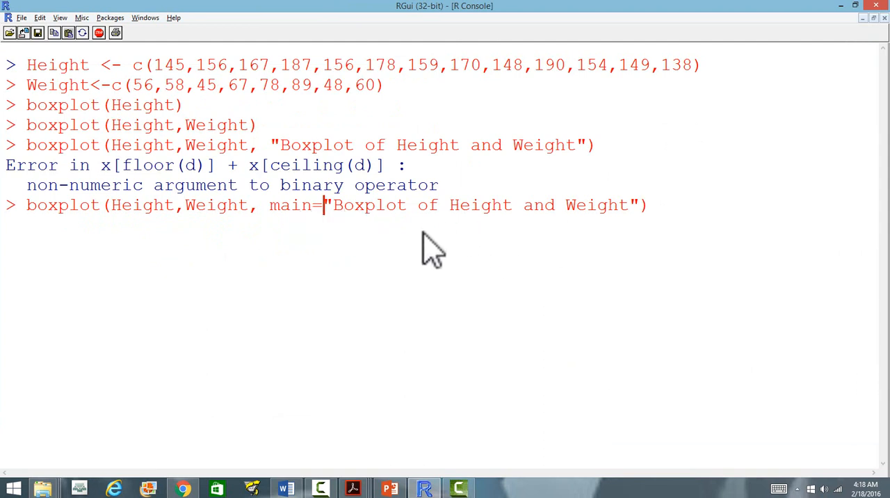
mouse_move(791, 231)
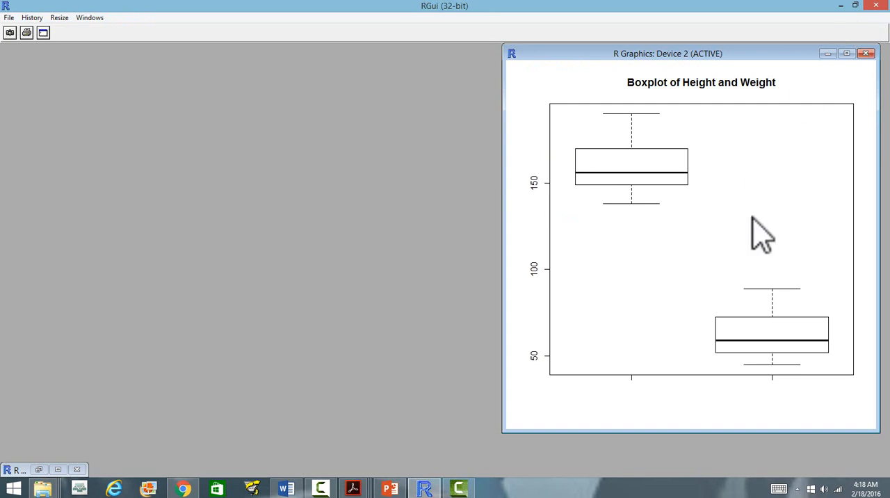
mouse_move(757, 132)
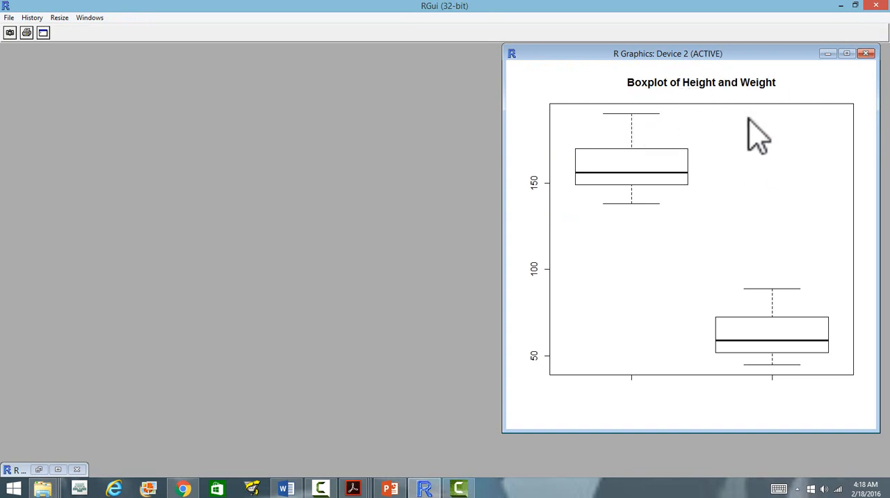